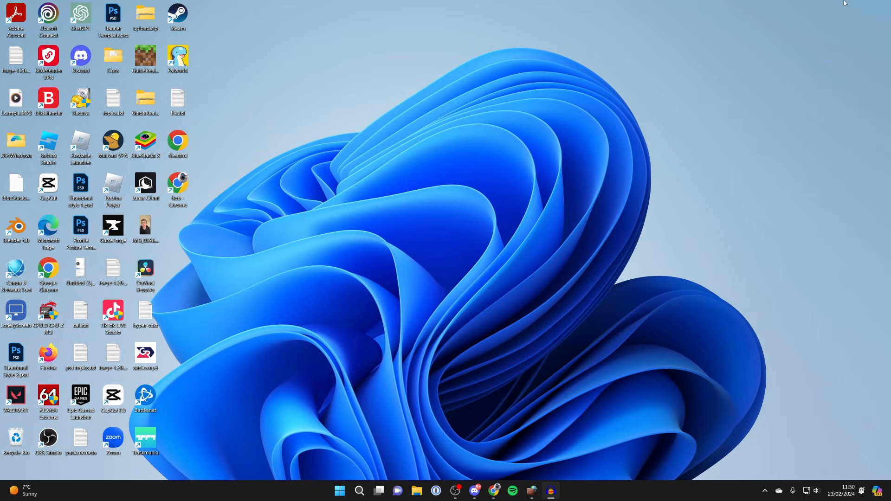
mouse_move(646, 197)
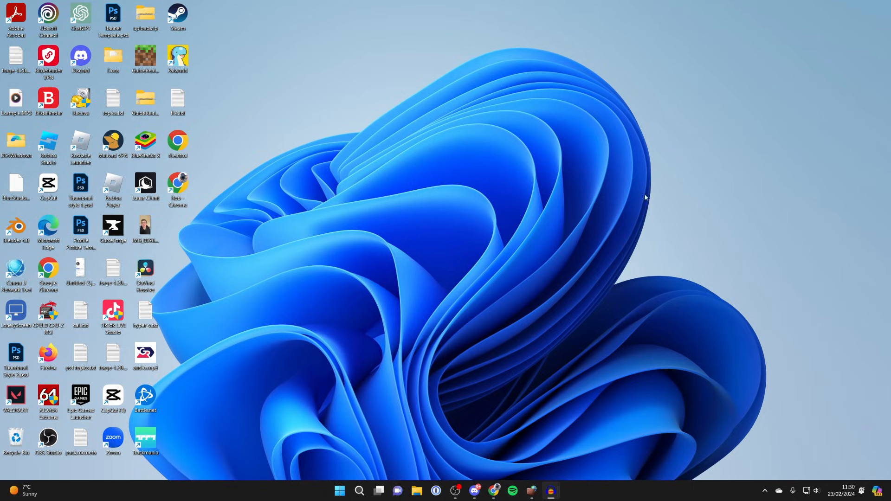
Launch Chrome and search Google for 'chrome', choosing the chrome remote desktop suggestion
left_click(494, 491)
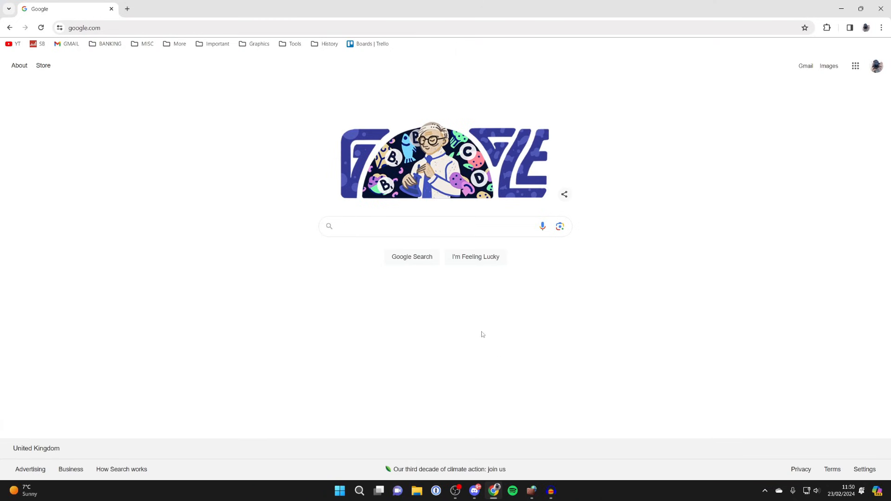
type("chrome")
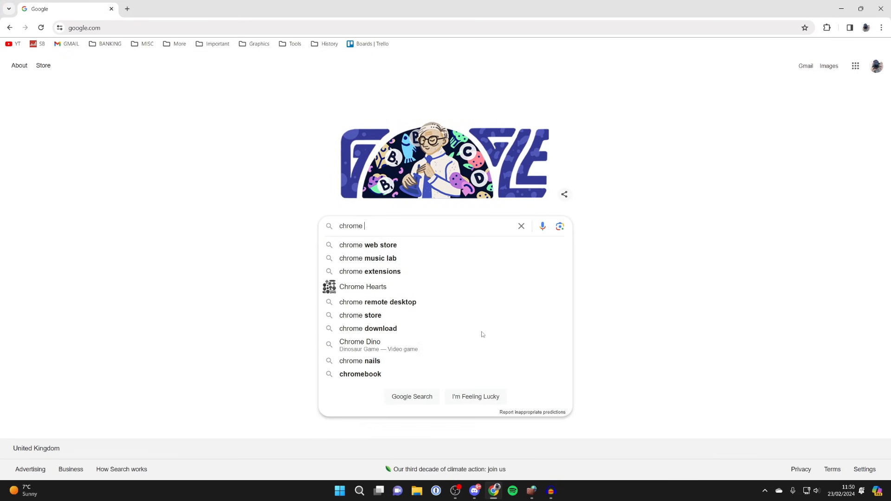
left_click(378, 302)
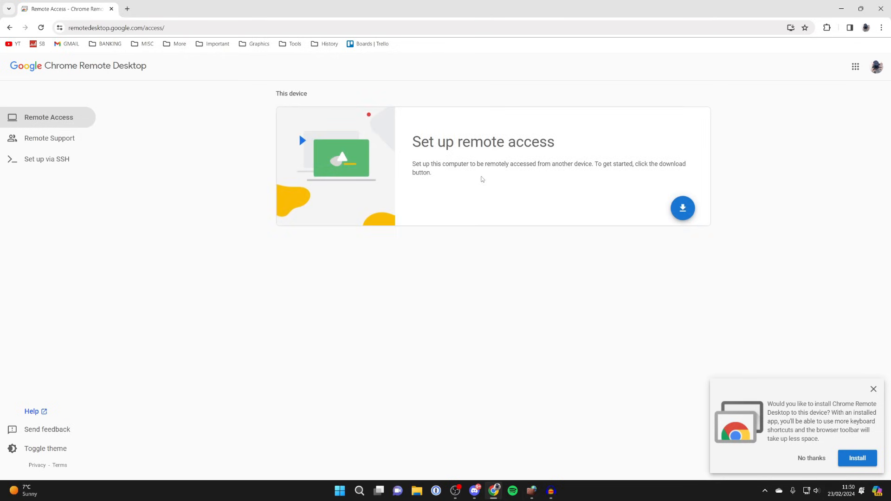
mouse_move(682, 208)
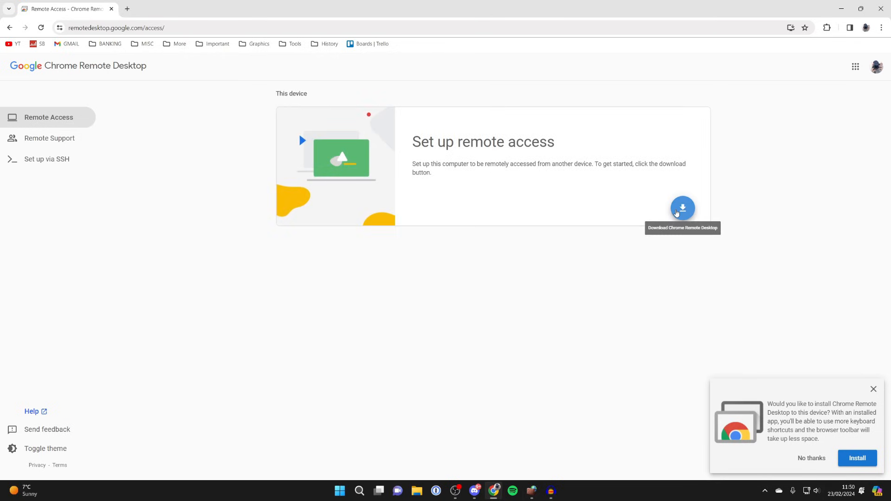
Add the Chrome Remote Desktop extension from the Web Store and check it in the extensions list
left_click(682, 208)
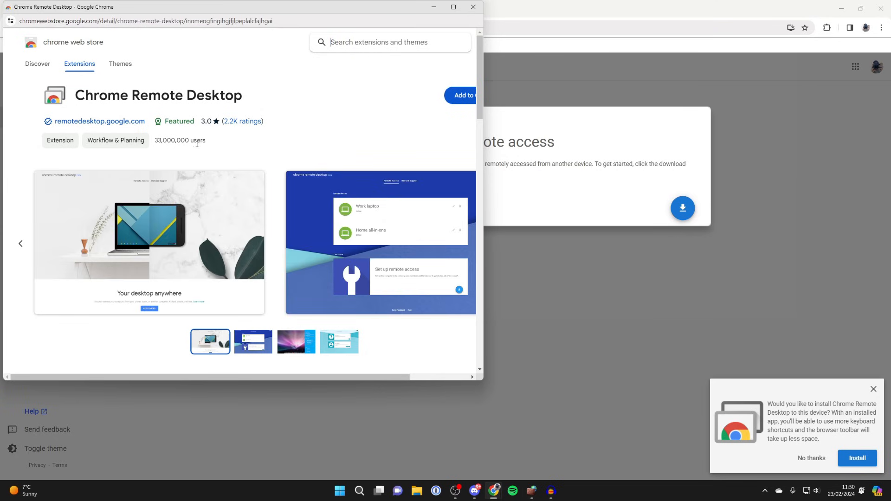
left_click(461, 94)
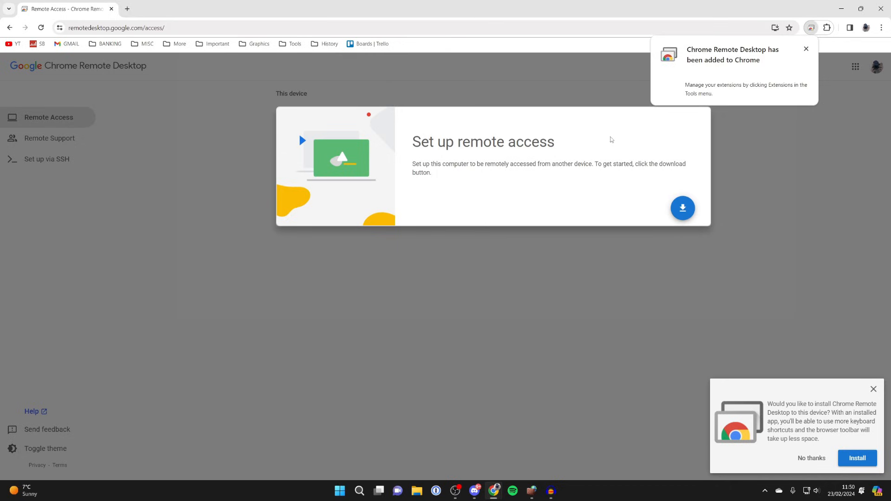
left_click(827, 27)
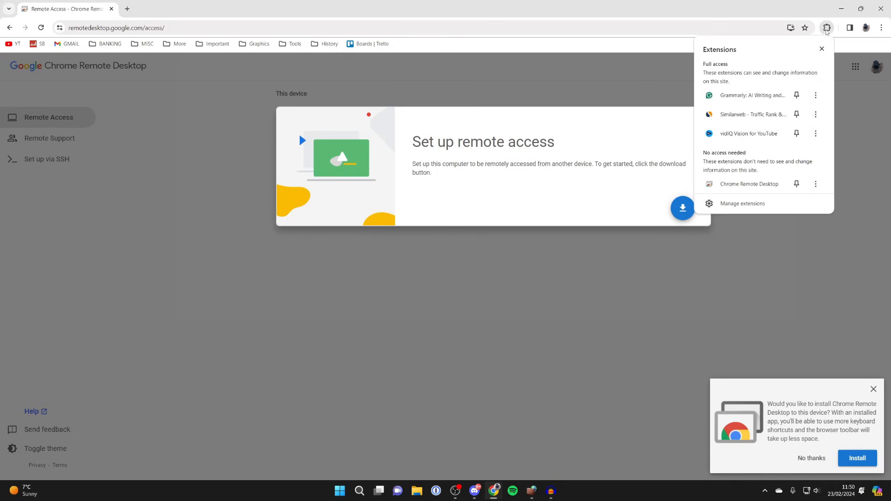
mouse_move(750, 184)
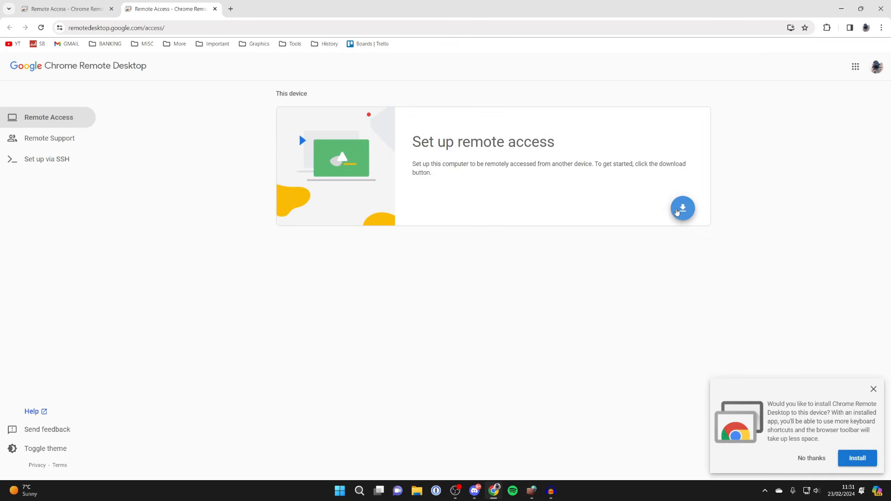
mouse_move(682, 208)
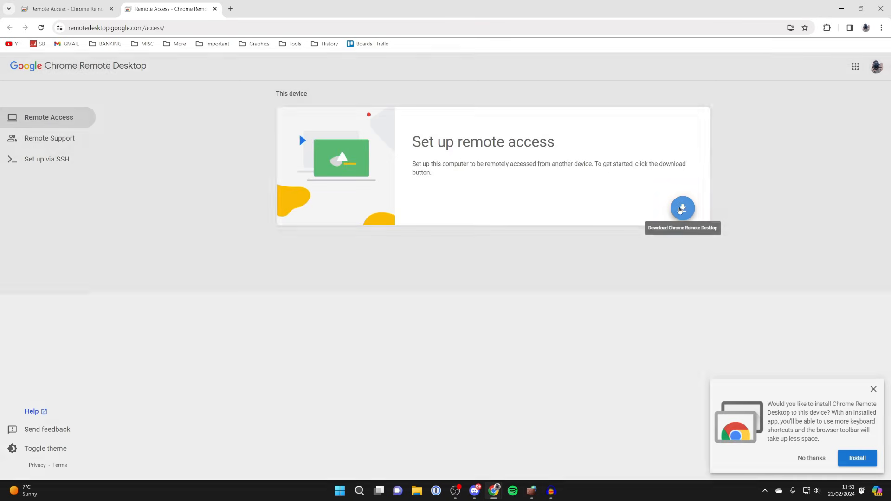
Download the Chrome Remote Desktop host app from the remote access page
left_click(683, 208)
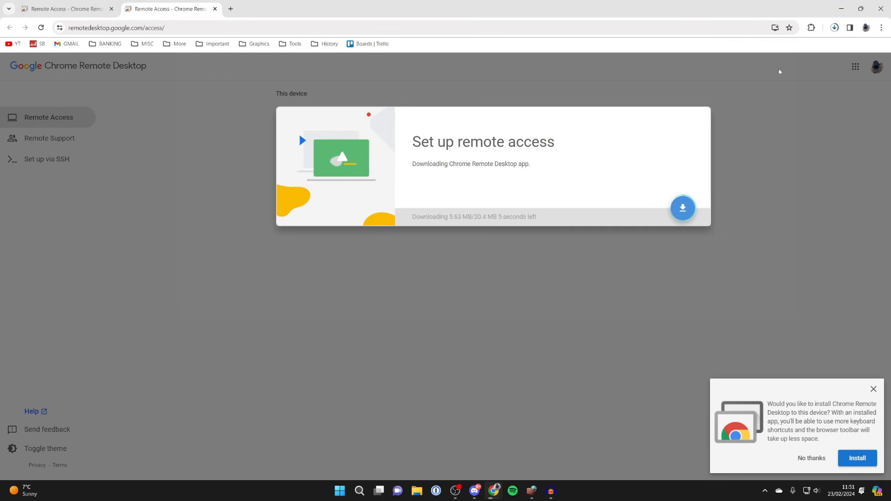
mouse_move(703, 115)
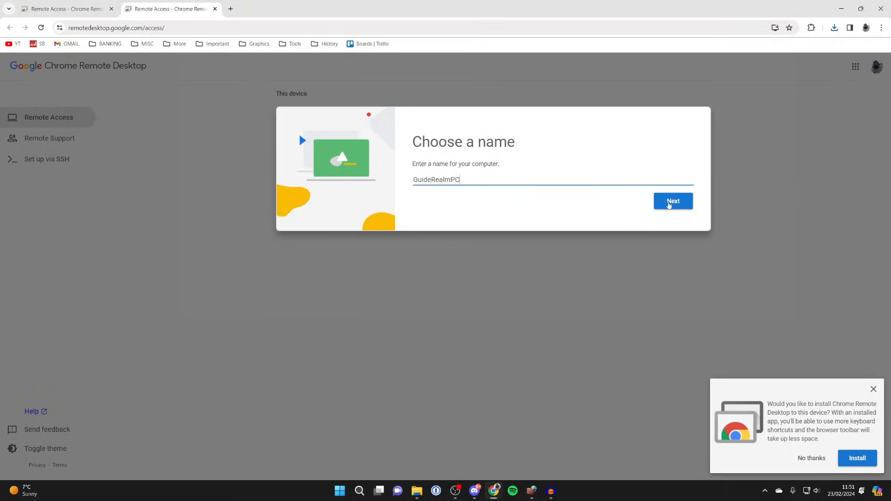
Name the computer GuideRealmPC, set a PIN and start remote access so it shows Online
left_click(673, 202)
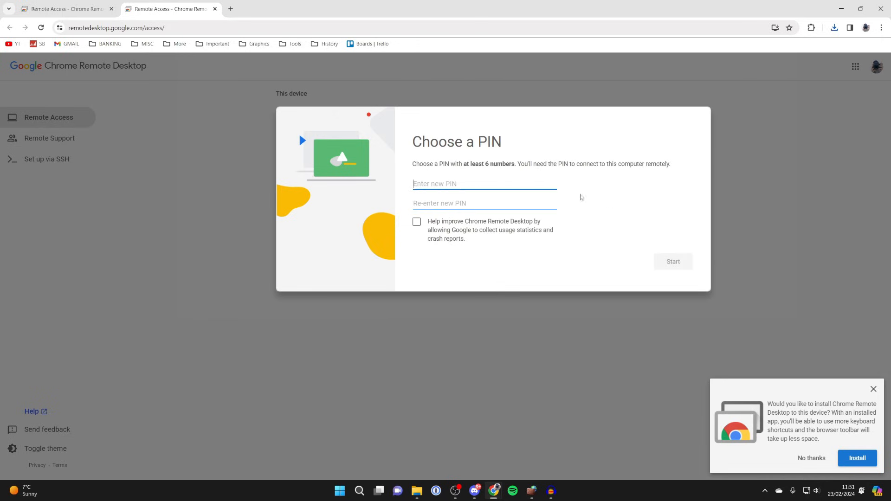
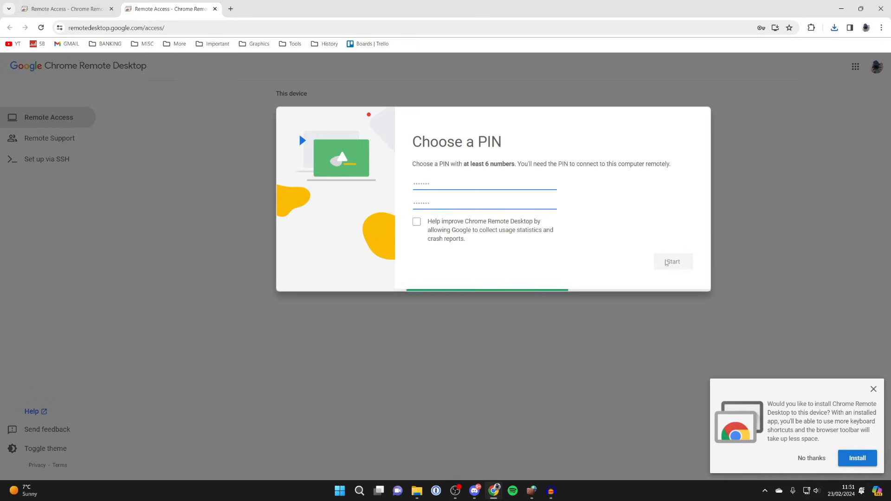
left_click(672, 262)
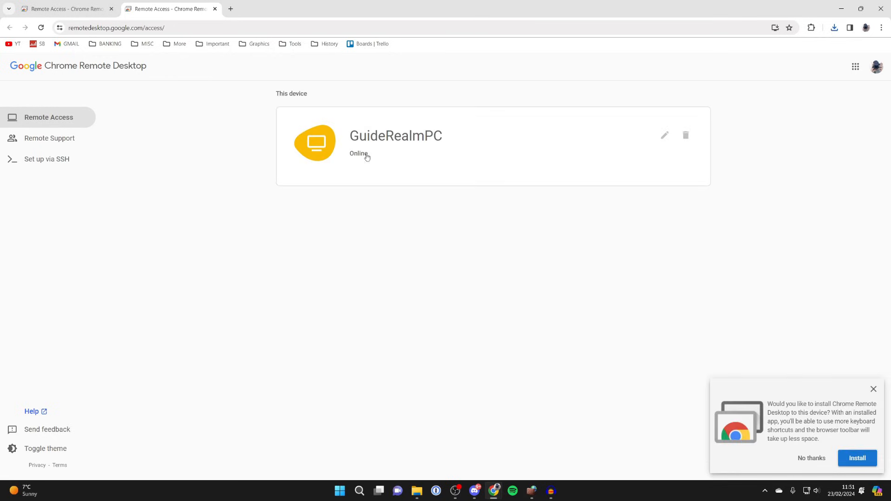
mouse_move(396, 156)
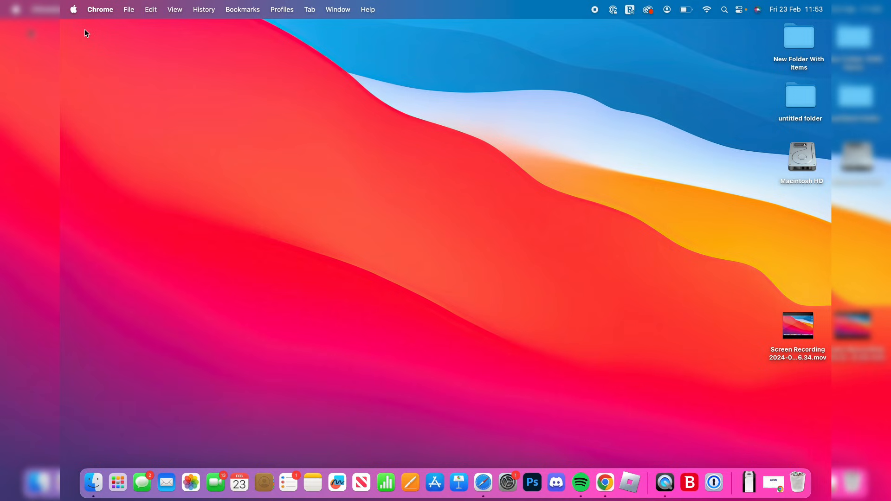
mouse_move(812, 480)
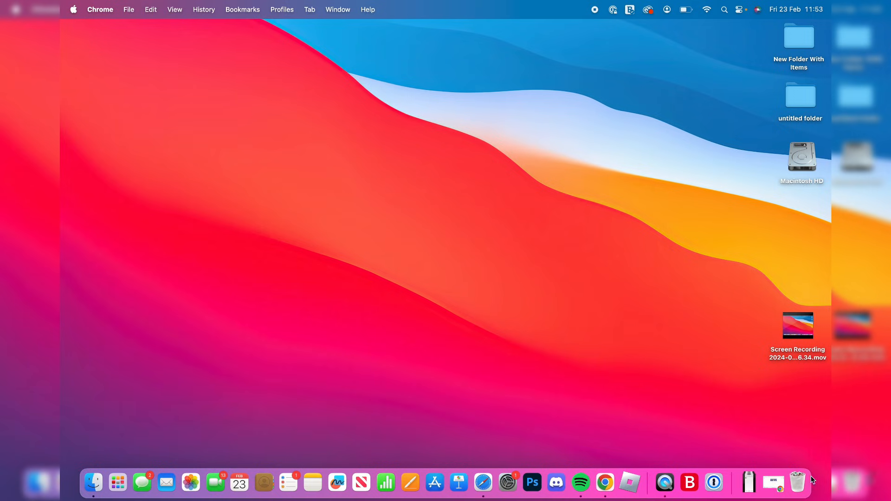
On the Mac, search Google for 'chrome remote' and open the Chrome Remote Desktop site
left_click(603, 482)
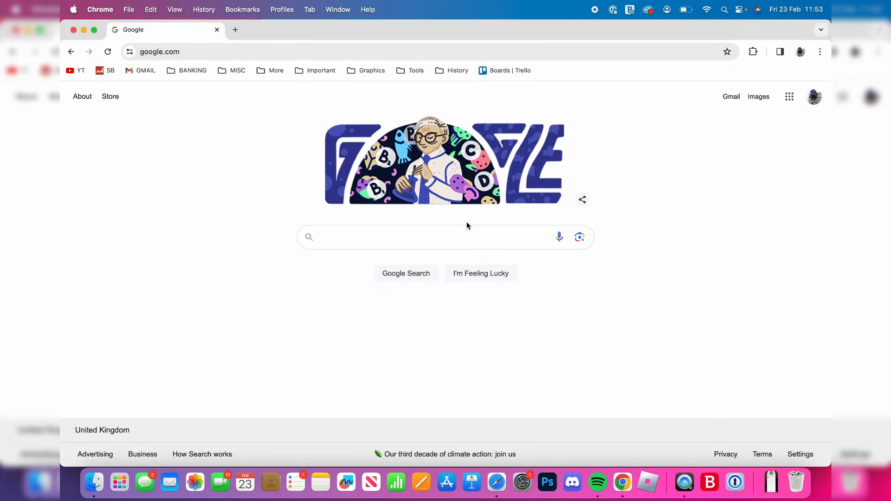
type("chrome remote")
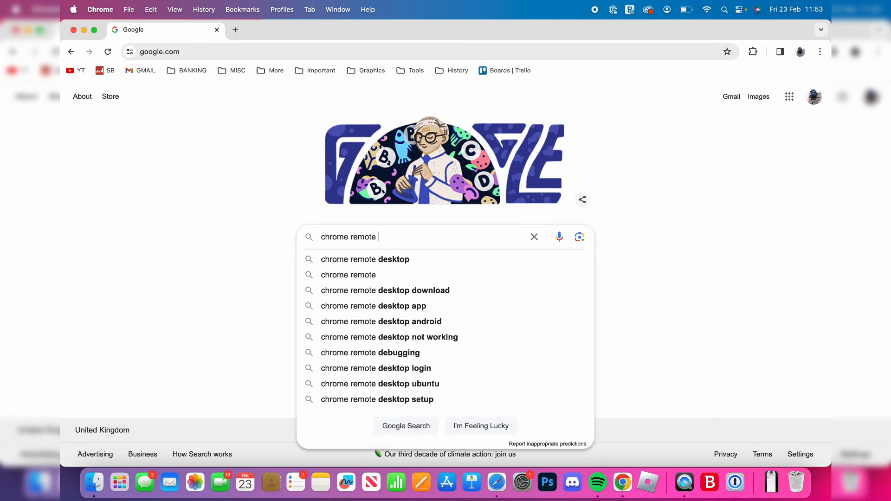
left_click(365, 259)
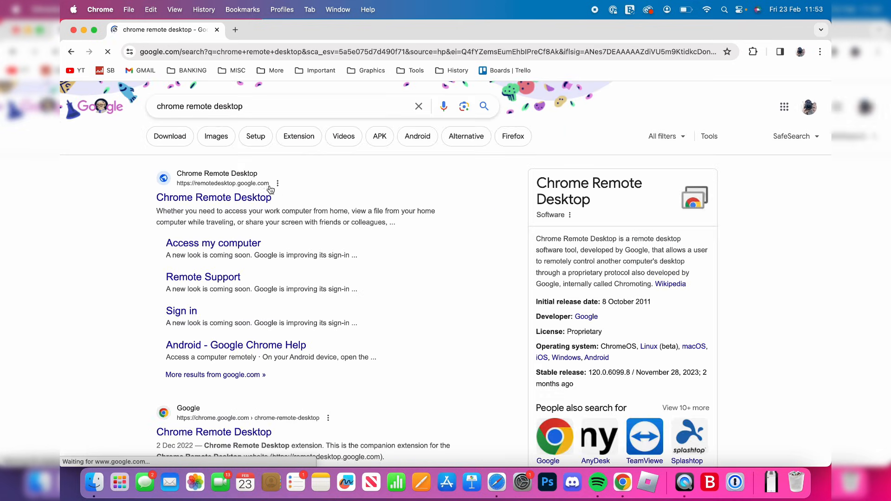
left_click(214, 197)
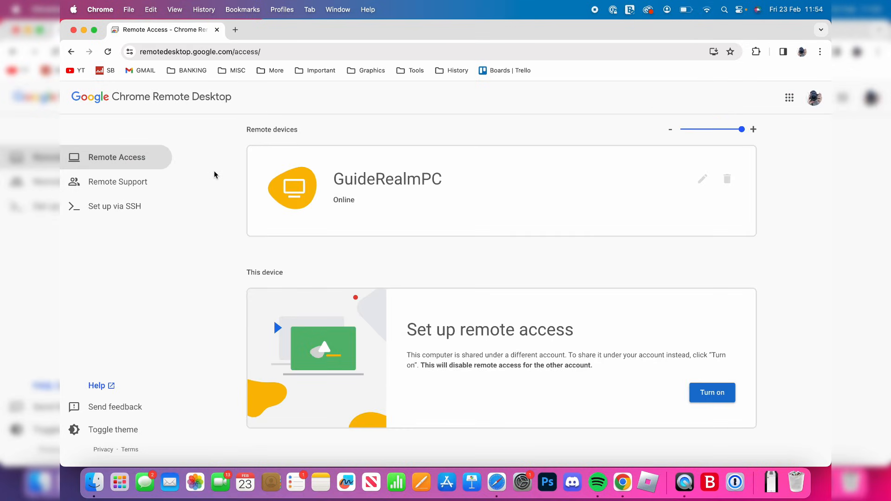
mouse_move(317, 136)
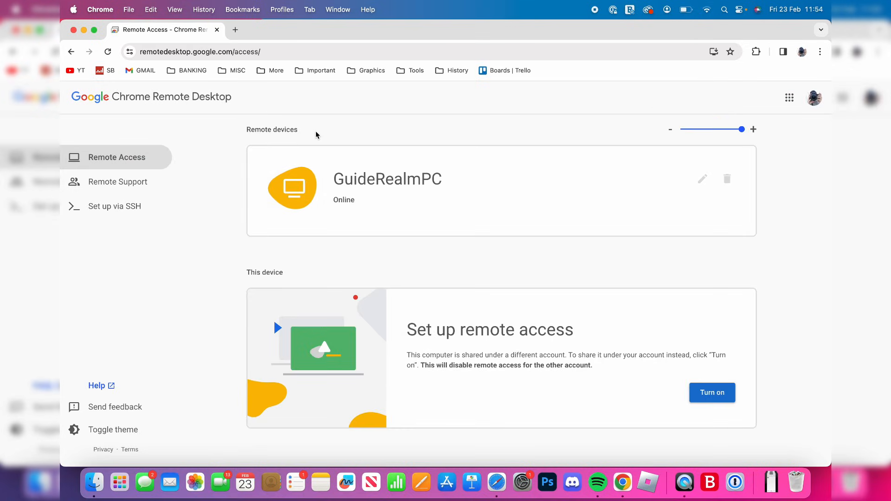
mouse_move(418, 202)
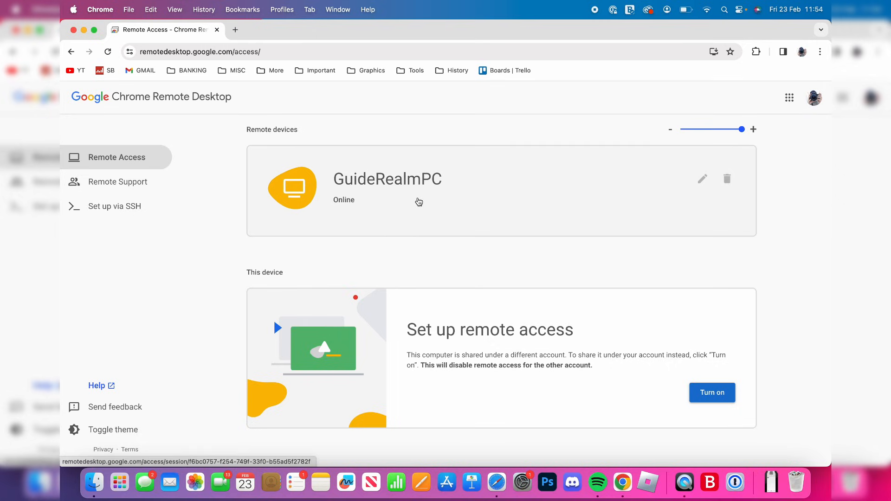
mouse_move(381, 181)
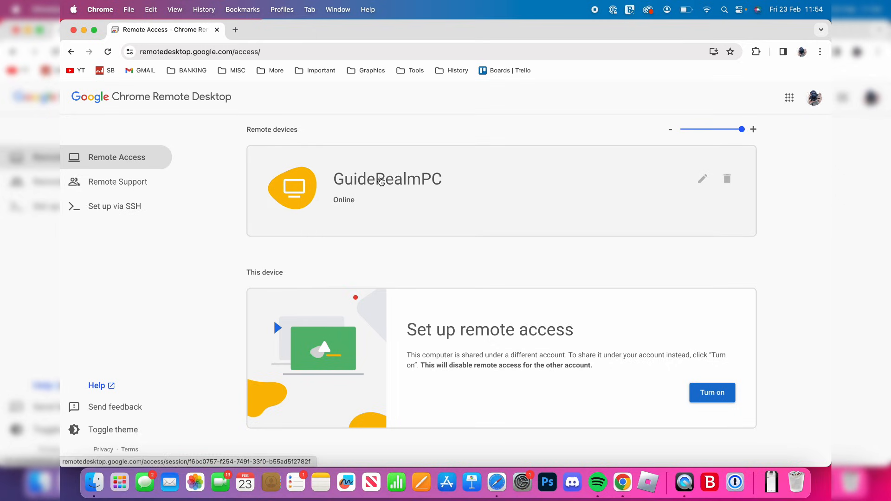
Select GuideRealmPC under Remote devices to bring up its PIN connection prompt
left_click(387, 187)
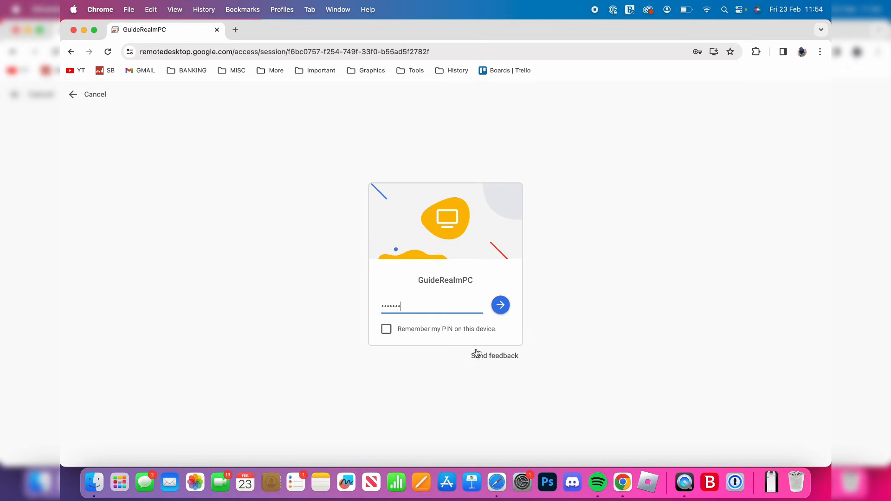
Submit the PIN to control GuideRealmPC remotely and open a new tab in its Chrome
left_click(500, 304)
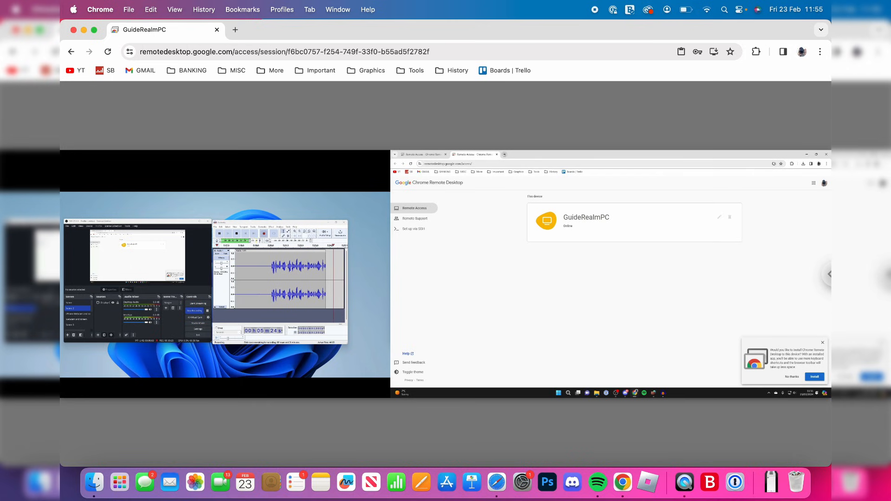
left_click(555, 154)
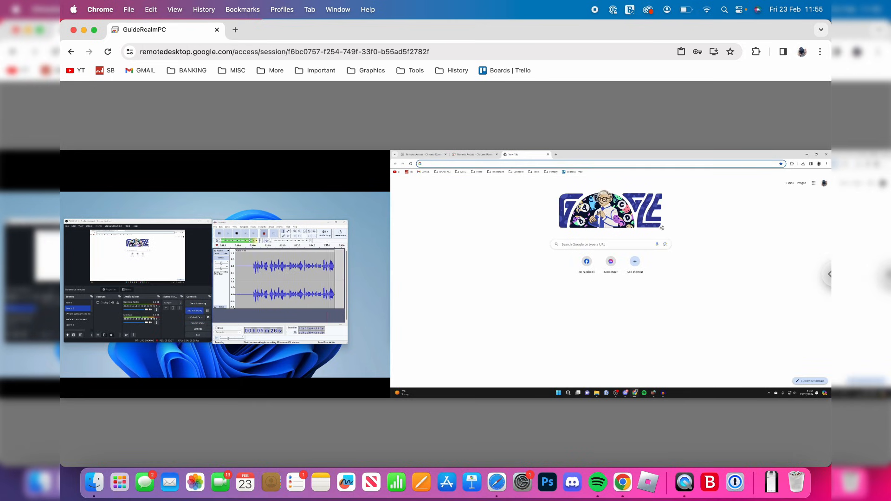